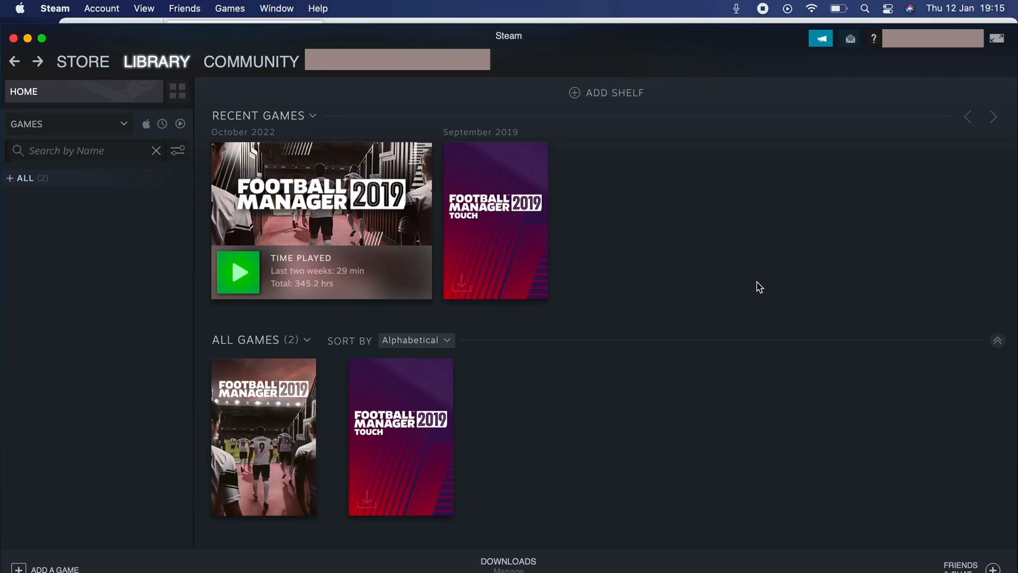
mouse_move(808, 195)
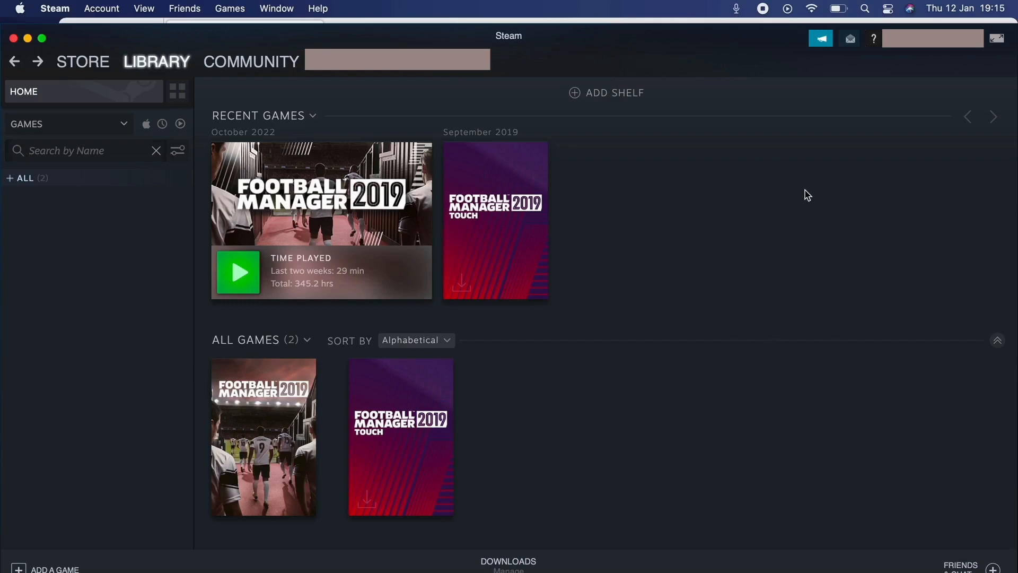
mouse_move(713, 252)
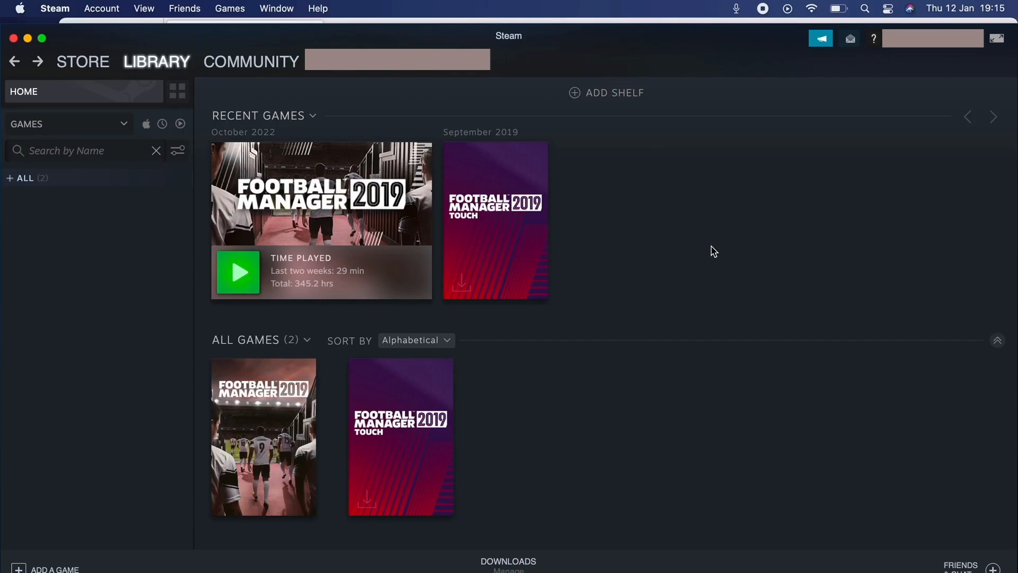
mouse_move(939, 50)
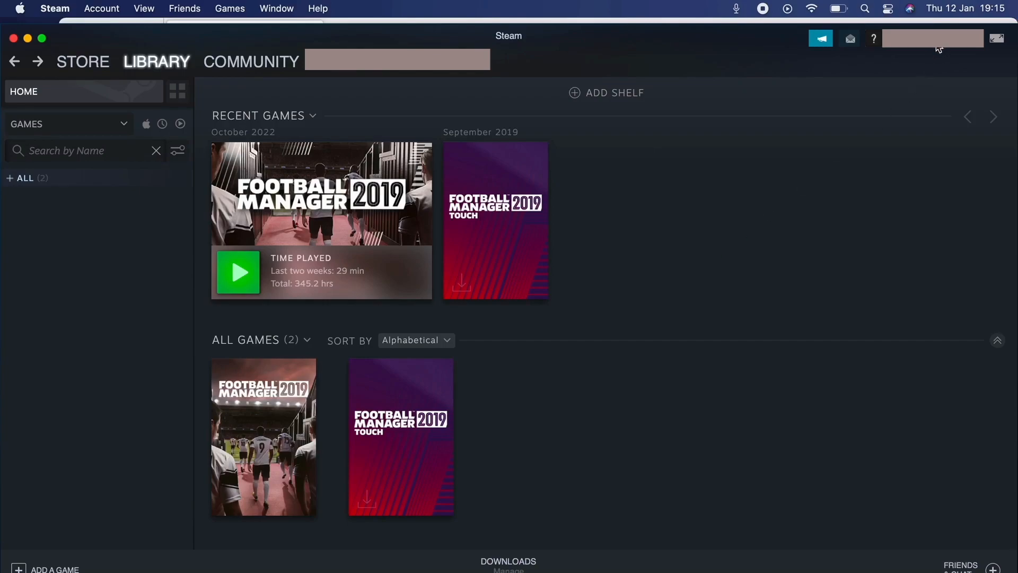
Reach the Account details page from the account name menu.
click(932, 39)
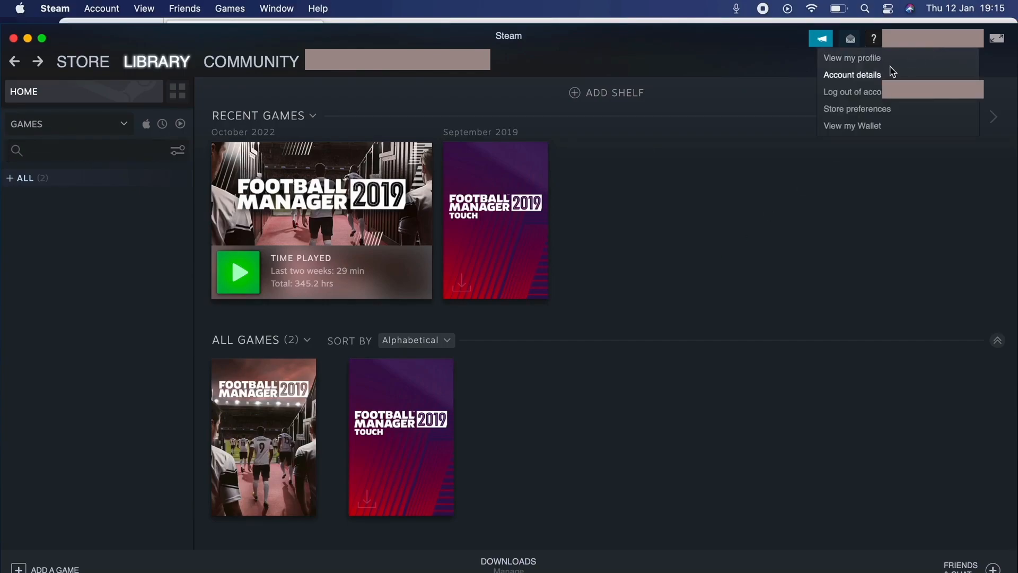
click(852, 74)
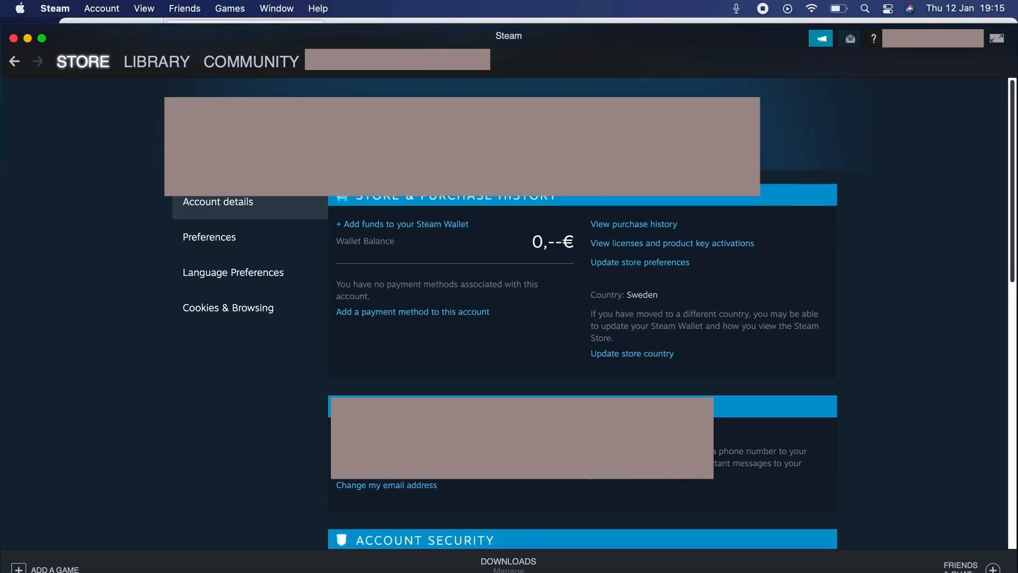
mouse_move(746, 207)
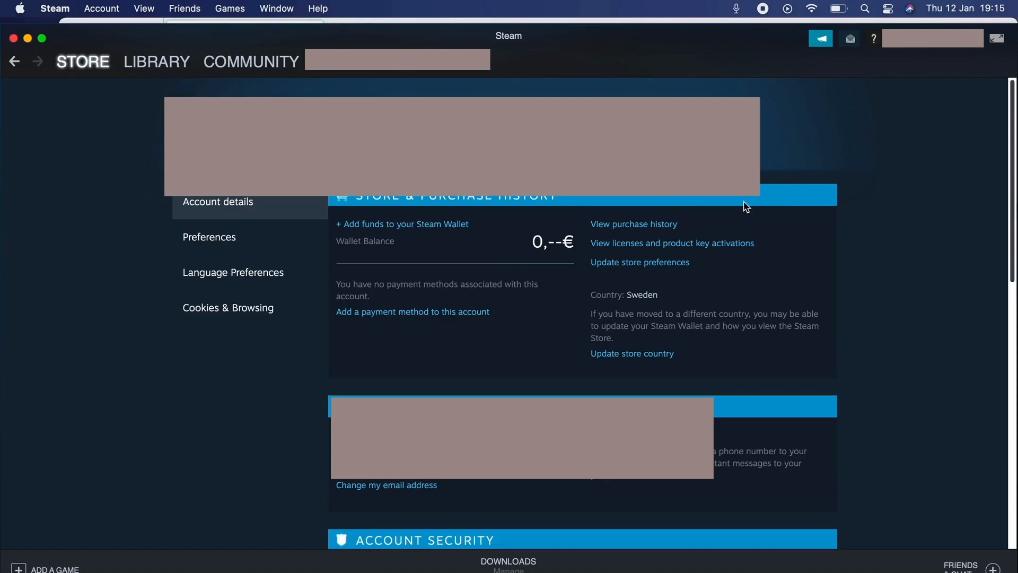
mouse_move(430, 231)
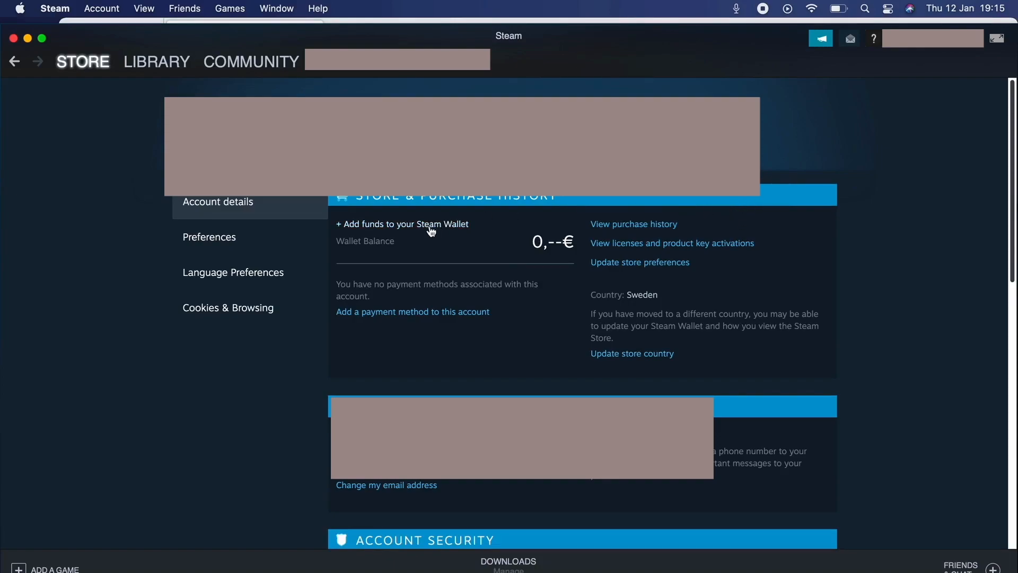
Start adding funds to the Steam Wallet and choose the 5,--€ amount.
click(401, 224)
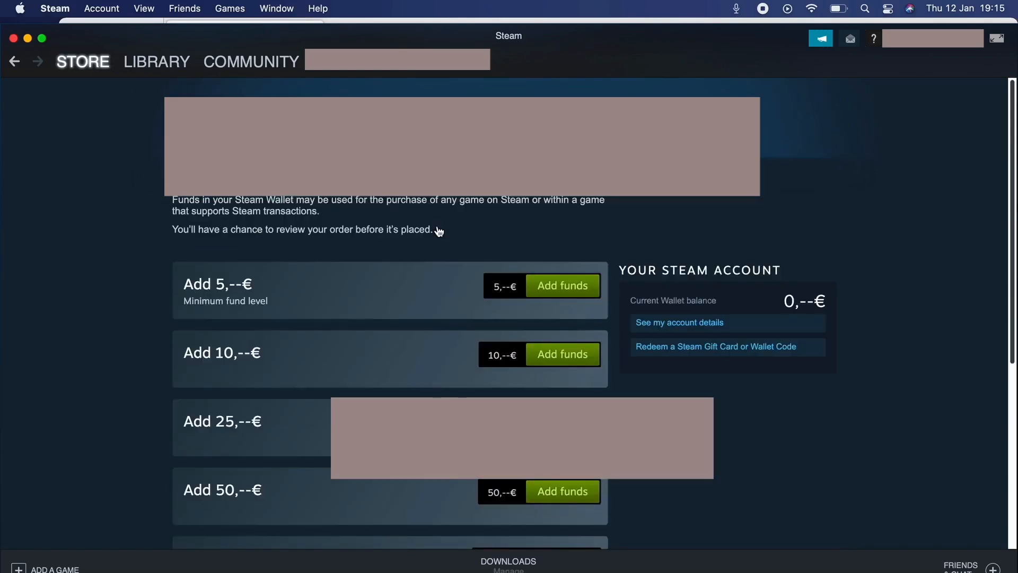
scroll(down, 3)
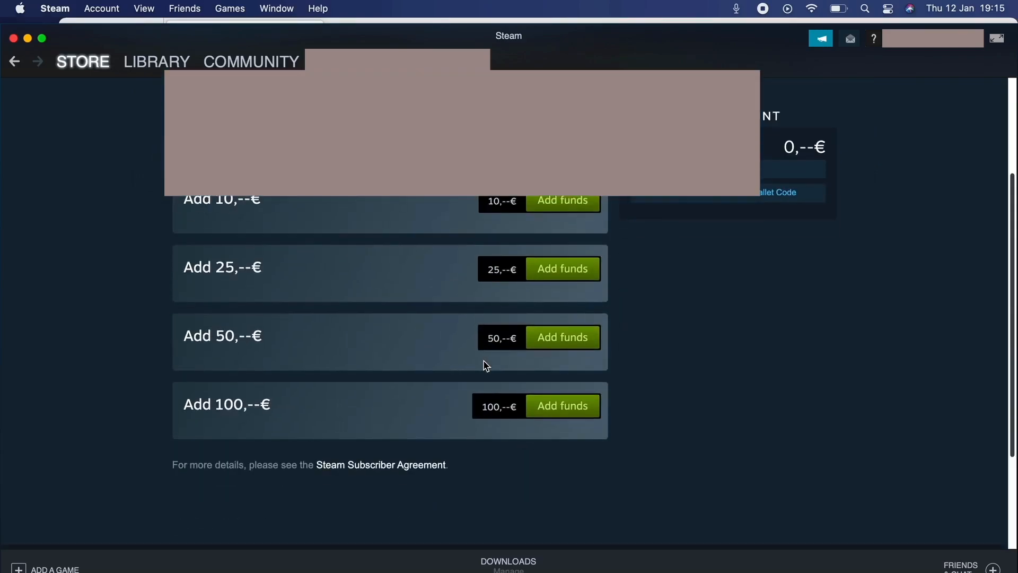
scroll(up, 3)
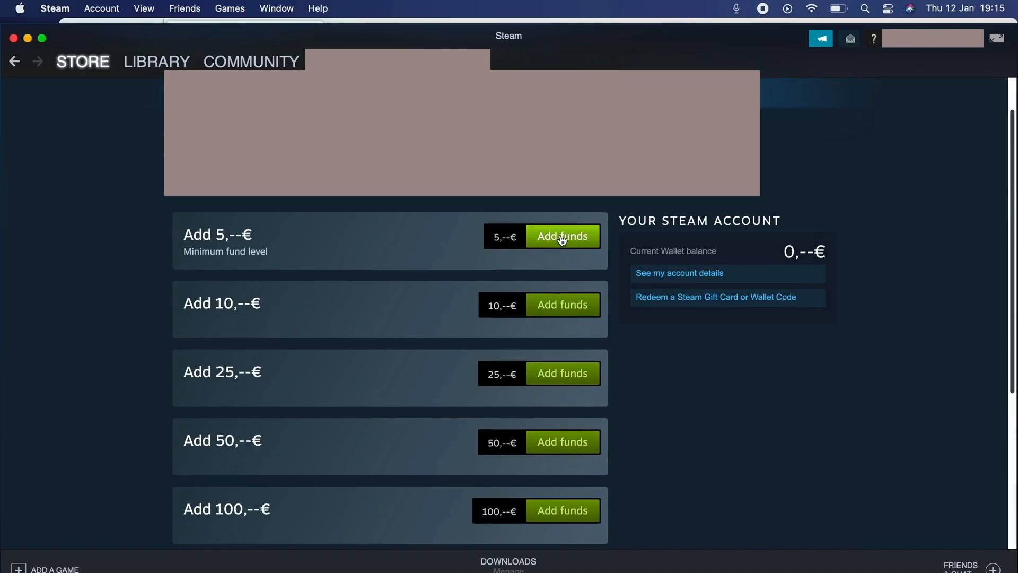
click(562, 235)
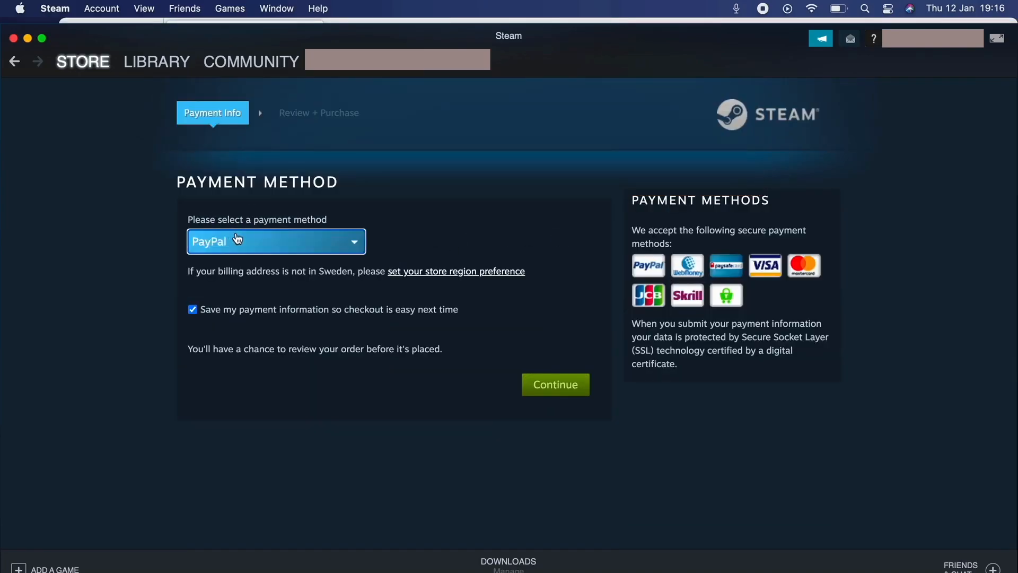
mouse_move(366, 223)
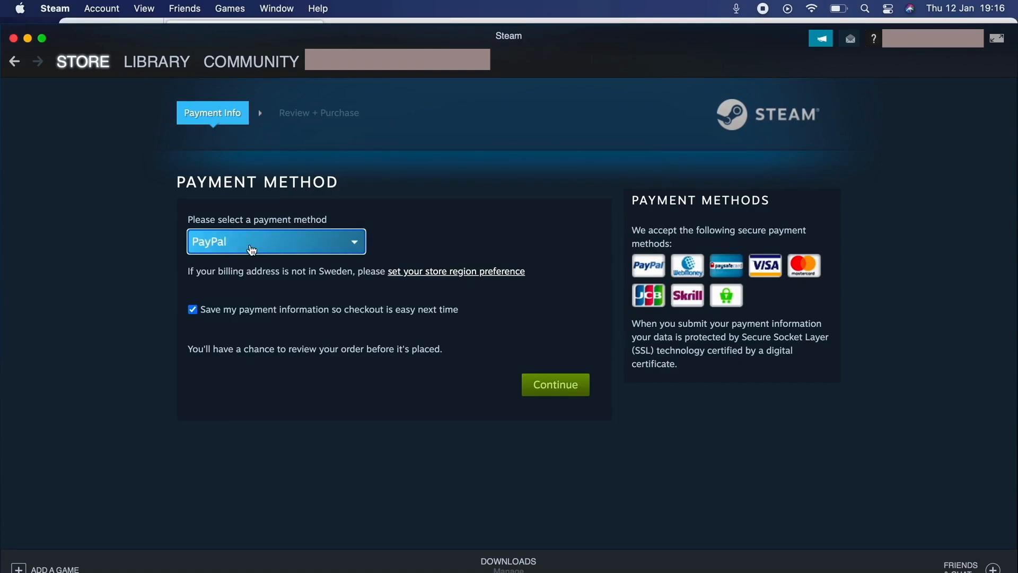
Choose PayPal from the 'Please select a payment method' list.
click(276, 241)
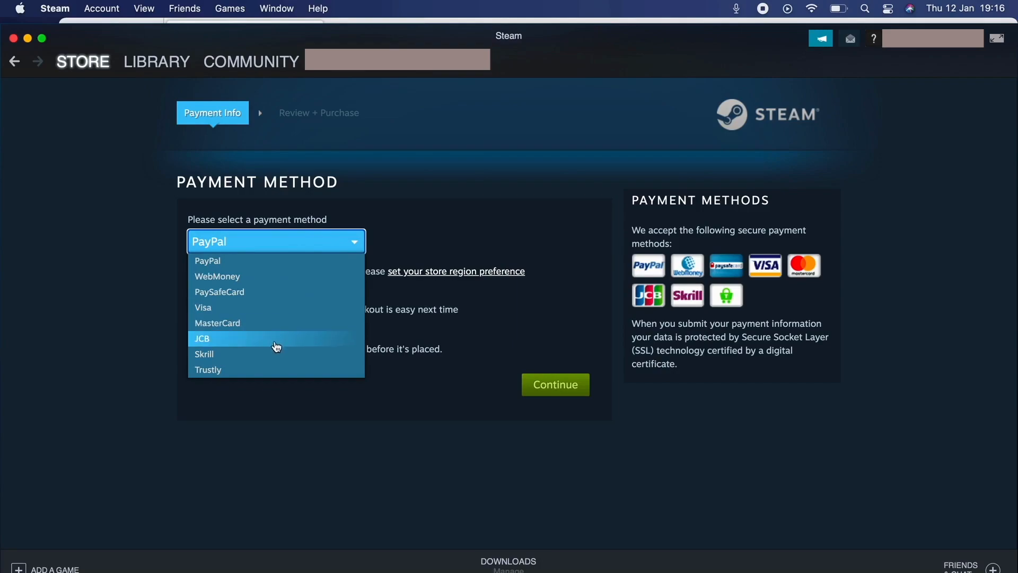
mouse_move(261, 235)
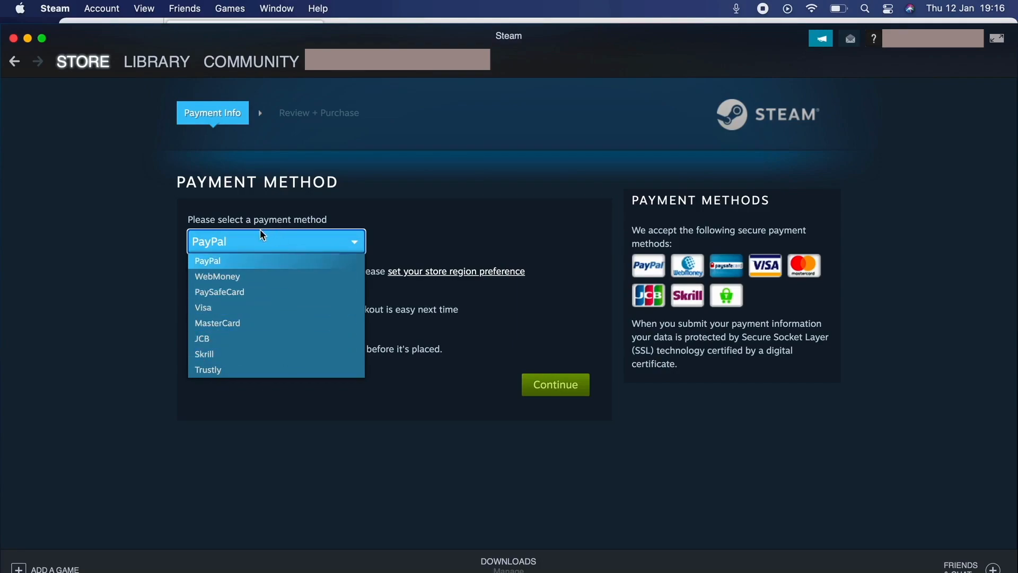
click(207, 261)
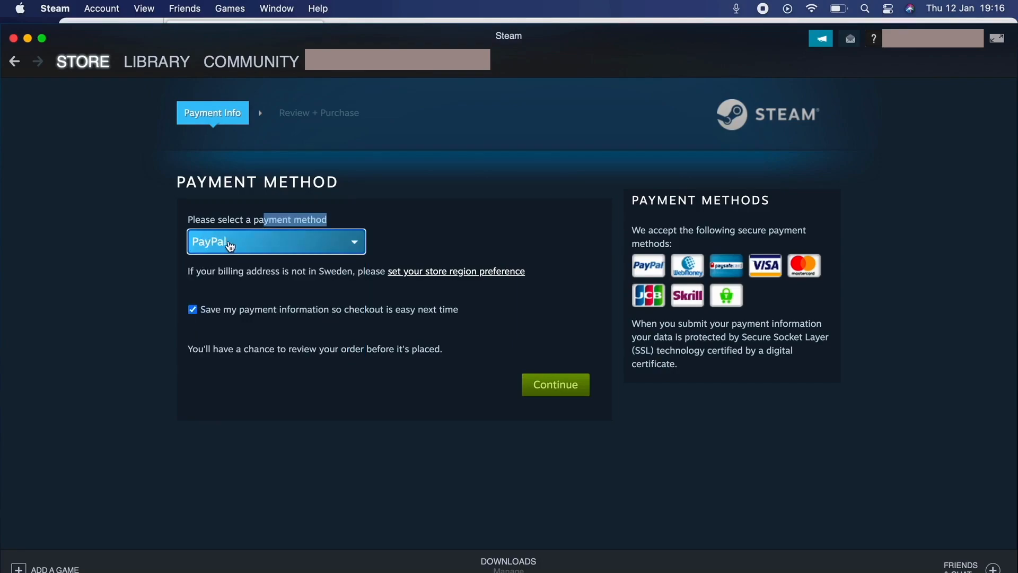
mouse_move(397, 399)
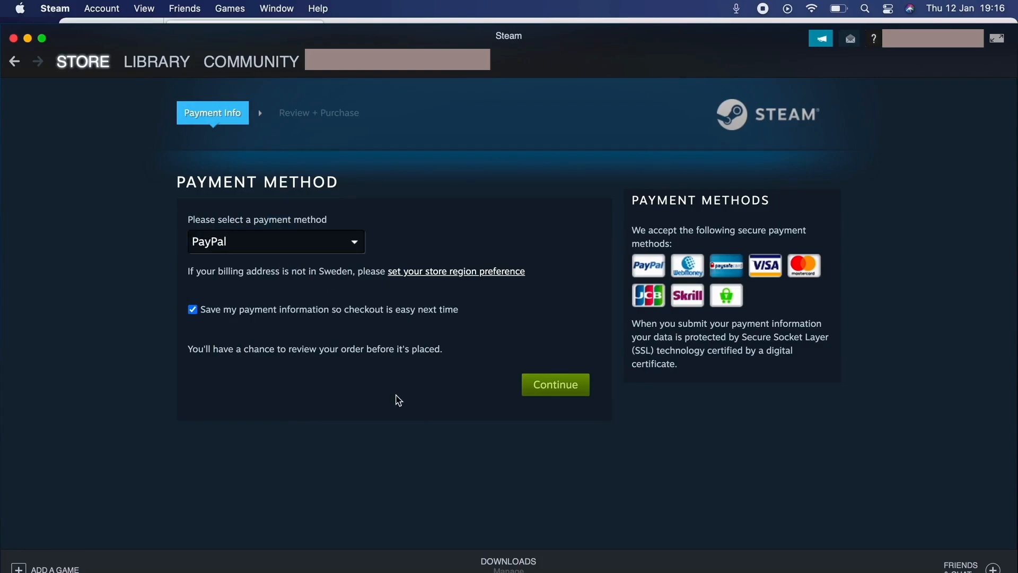
mouse_move(507, 278)
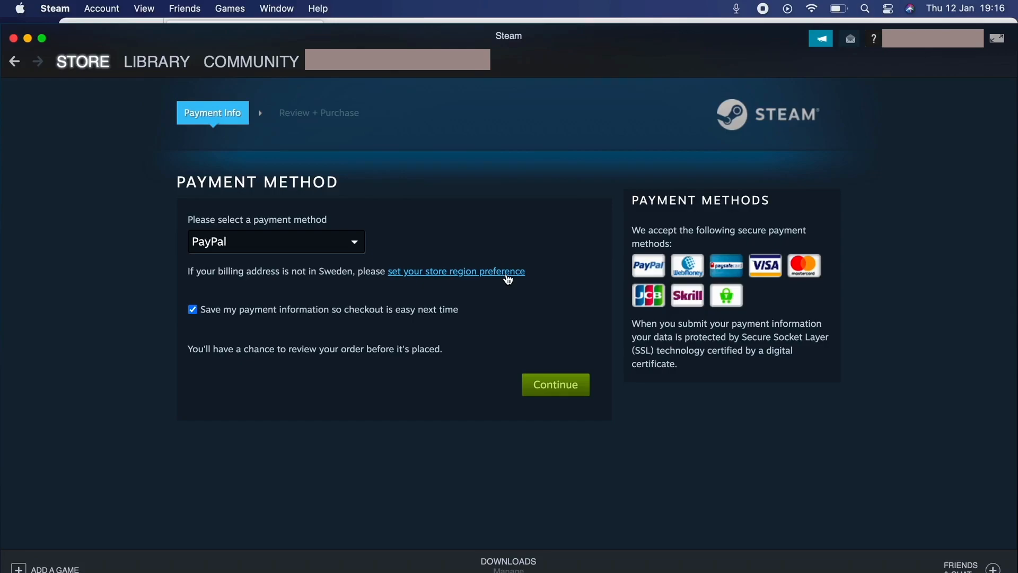
click(83, 62)
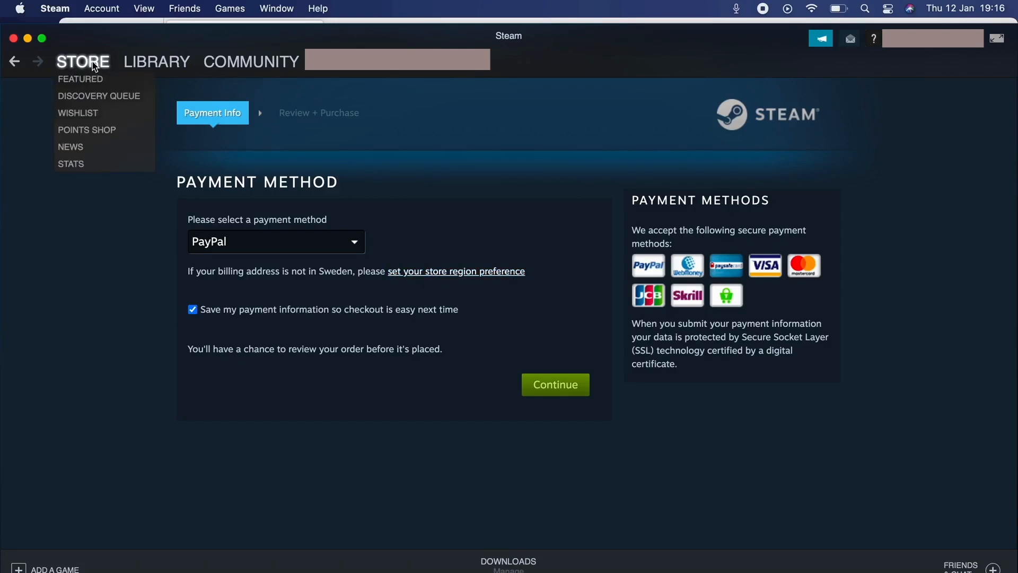
mouse_move(89, 229)
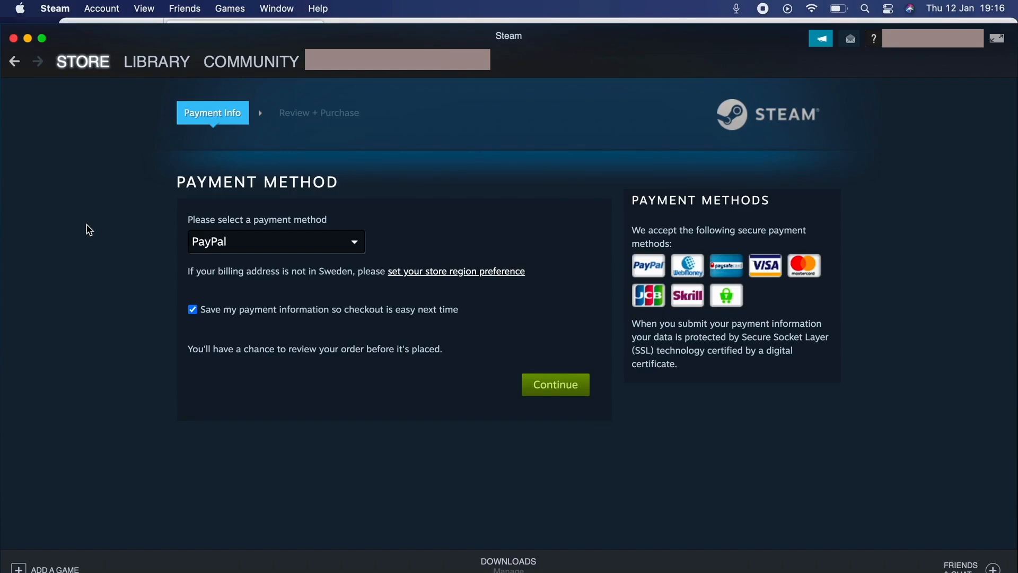
mouse_move(190, 159)
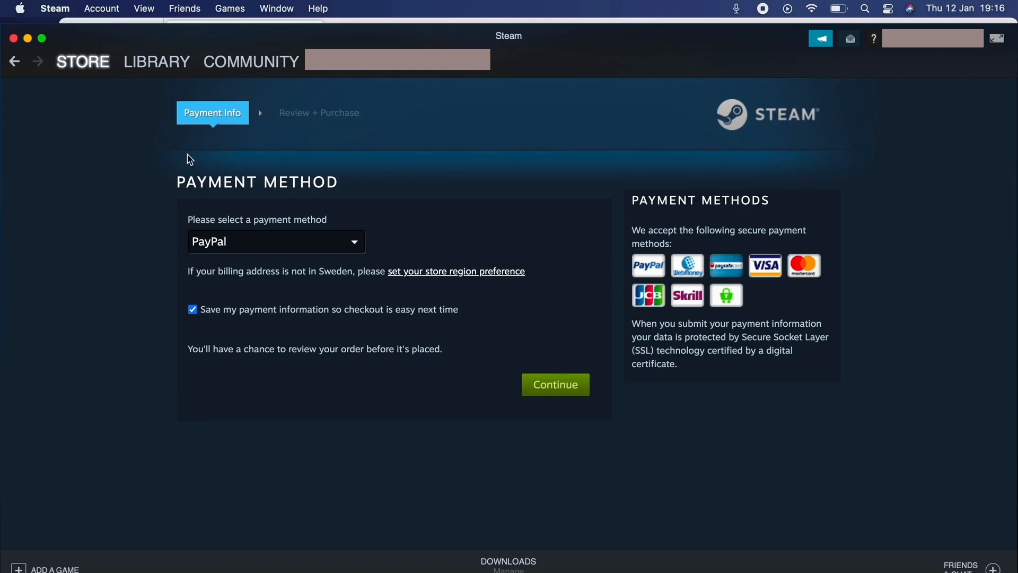
mouse_move(433, 170)
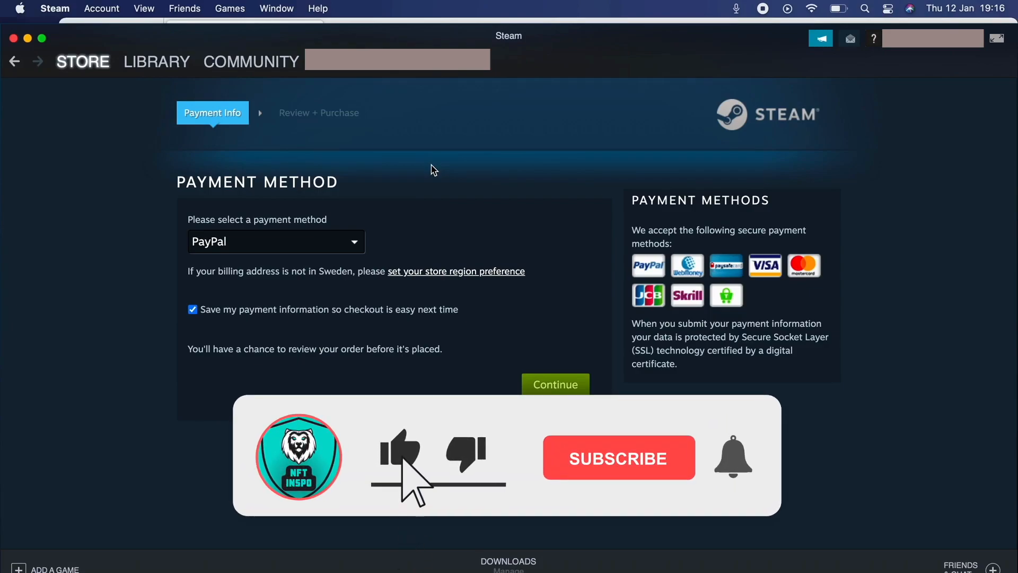
click(617, 457)
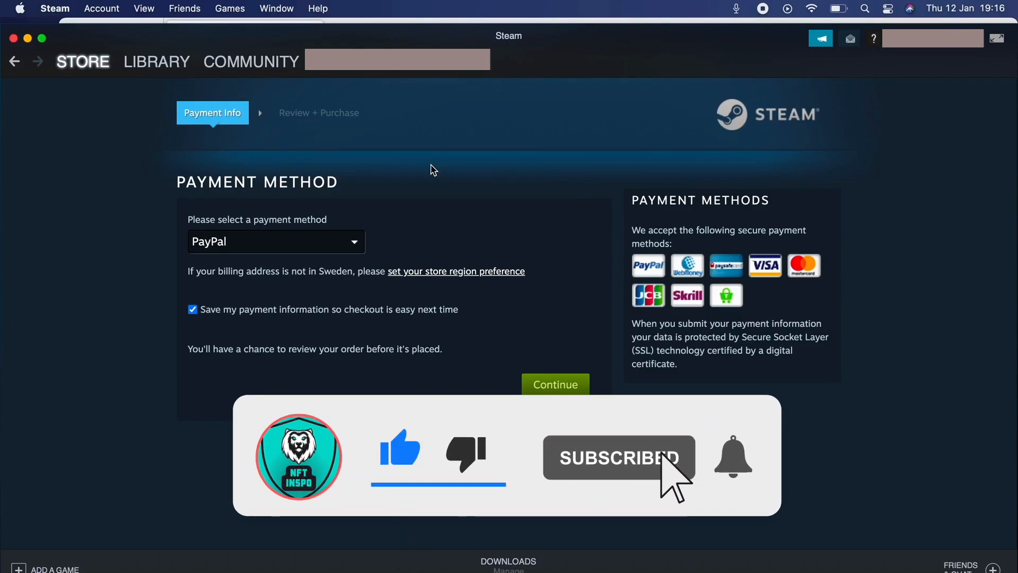